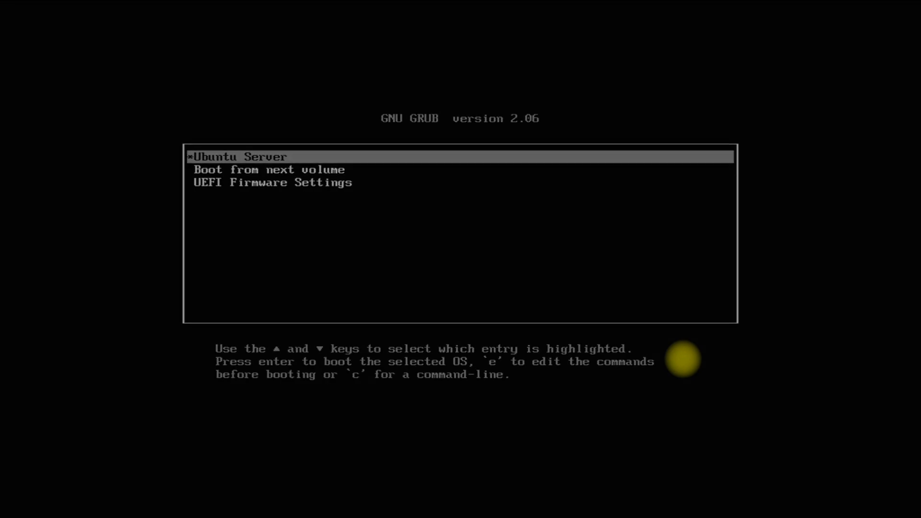
# Step: Boot the 'Ubuntu Server' entry from the GNU GRUB menu
pyautogui.press('Return')
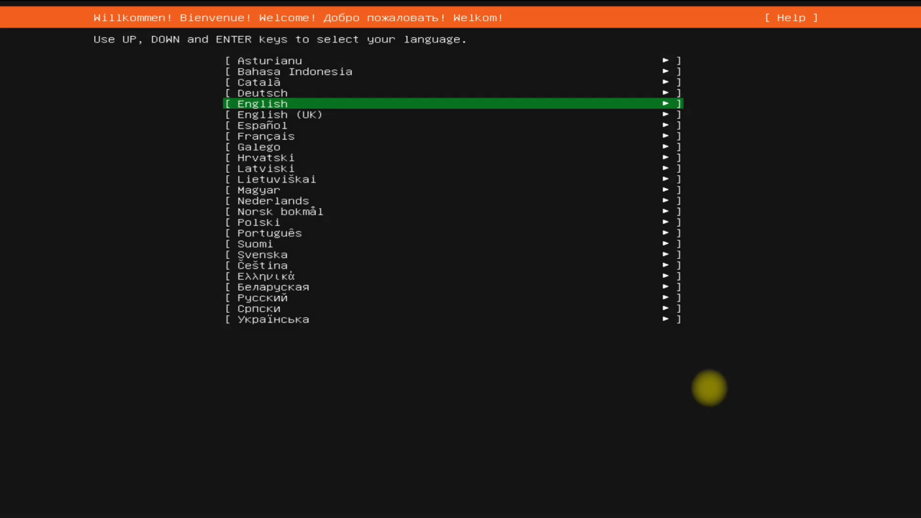
# Step: Choose English as the installer language and advance to proxy configuration
pyautogui.press('Return')
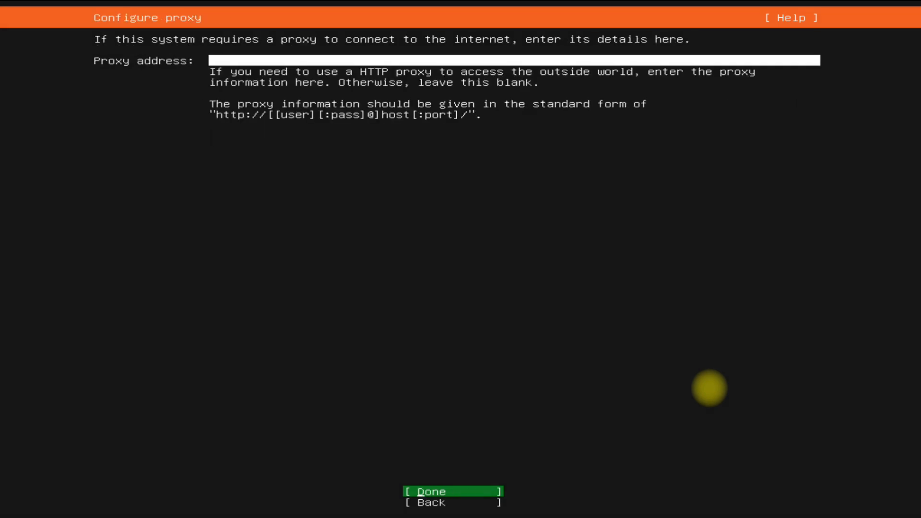
# Step: Accept an empty proxy and the default archive mirror, and continue without updating the installer
pyautogui.click(428, 492)
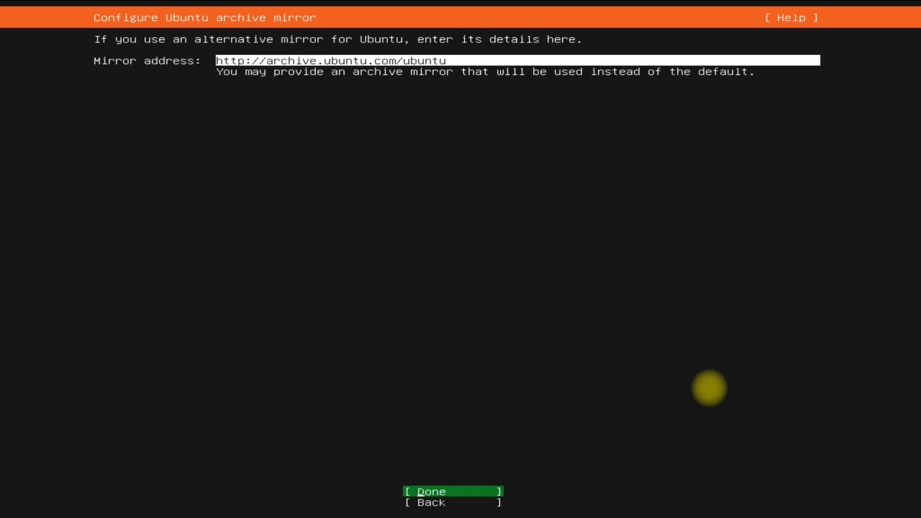
pyautogui.click(452, 492)
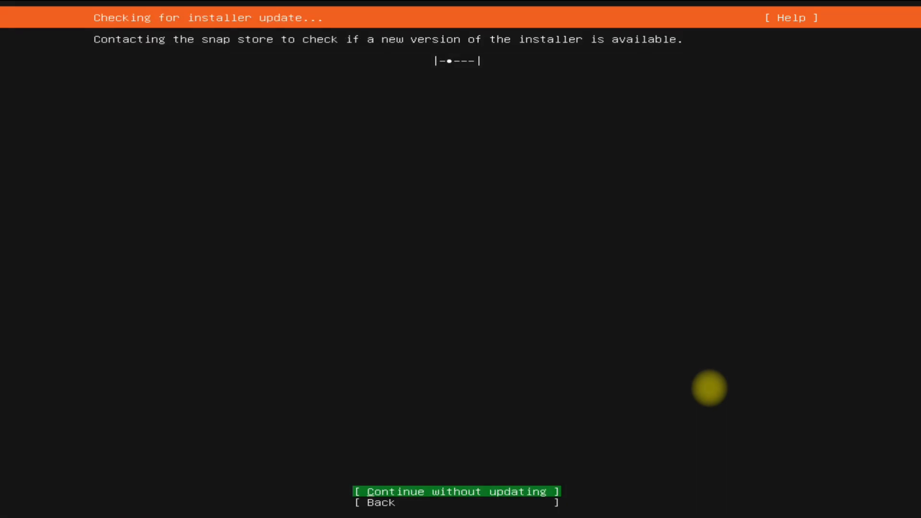
pyautogui.click(456, 491)
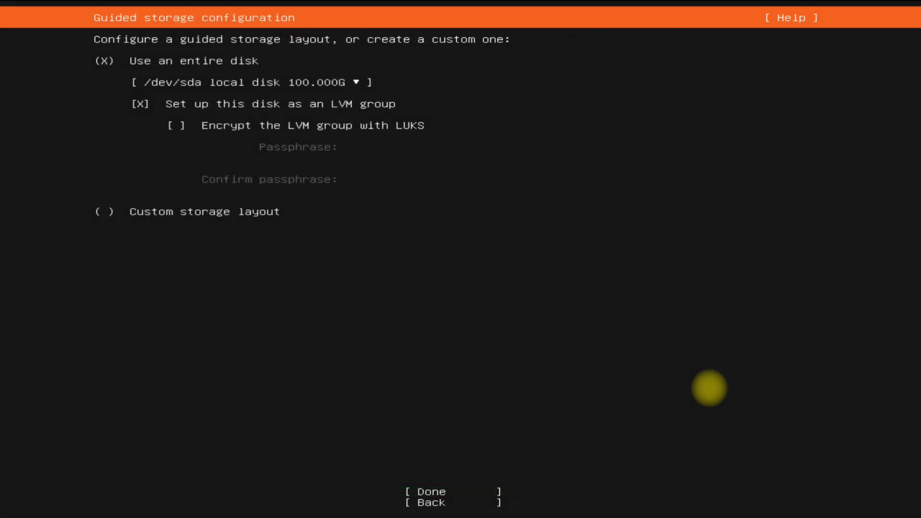
# Step: Select Custom storage layout on guided storage configuration and confirm it
pyautogui.click(247, 82)
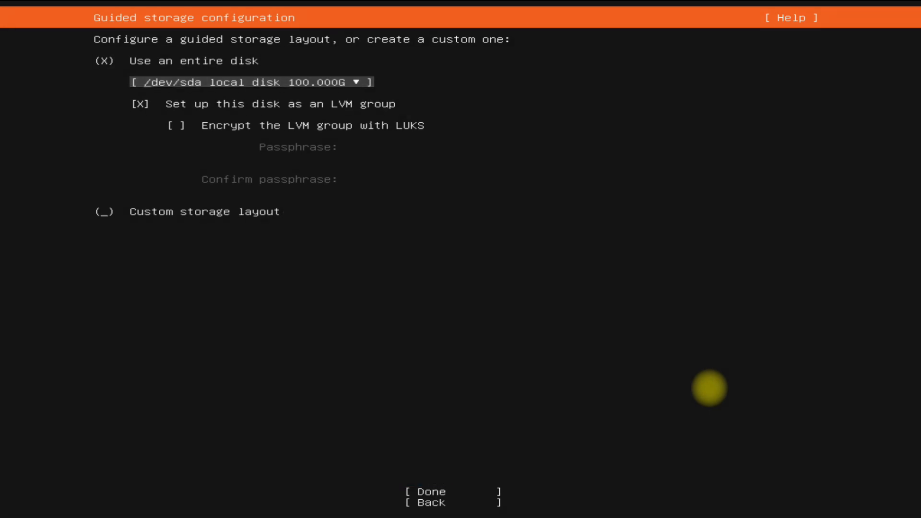
pyautogui.click(102, 211)
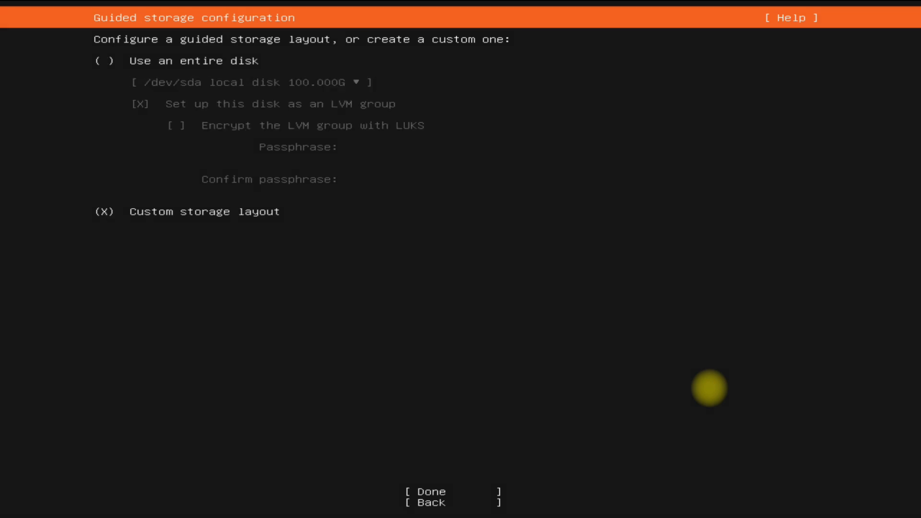
pyautogui.click(428, 492)
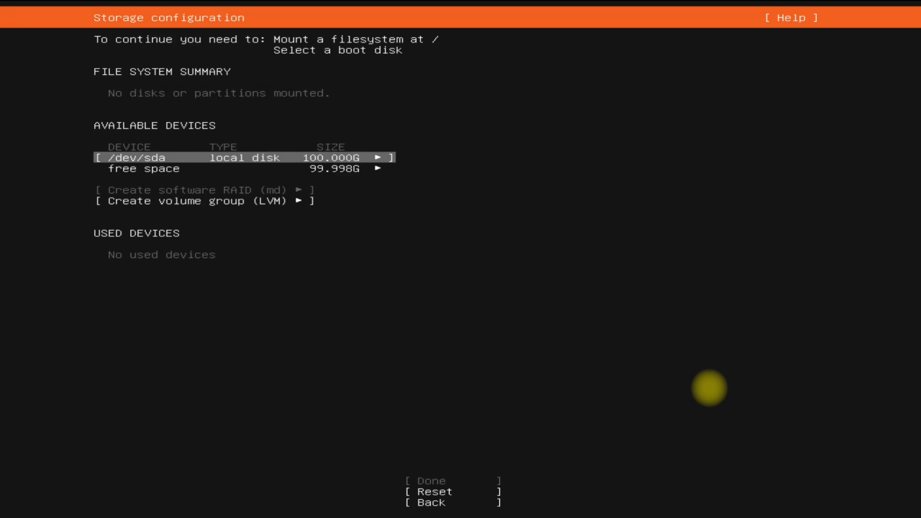
# Step: Create a 512M unformatted GPT partition in /dev/sda's free space
pyautogui.press('Down')
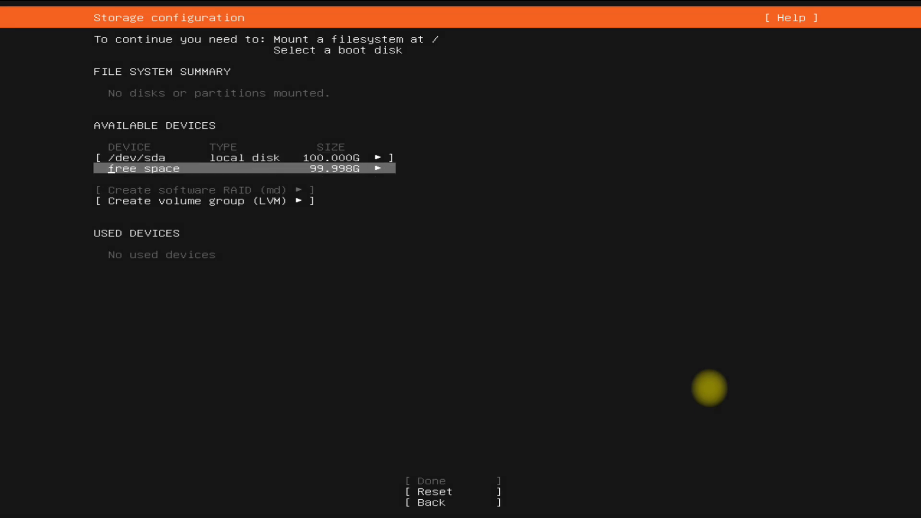
pyautogui.click(379, 169)
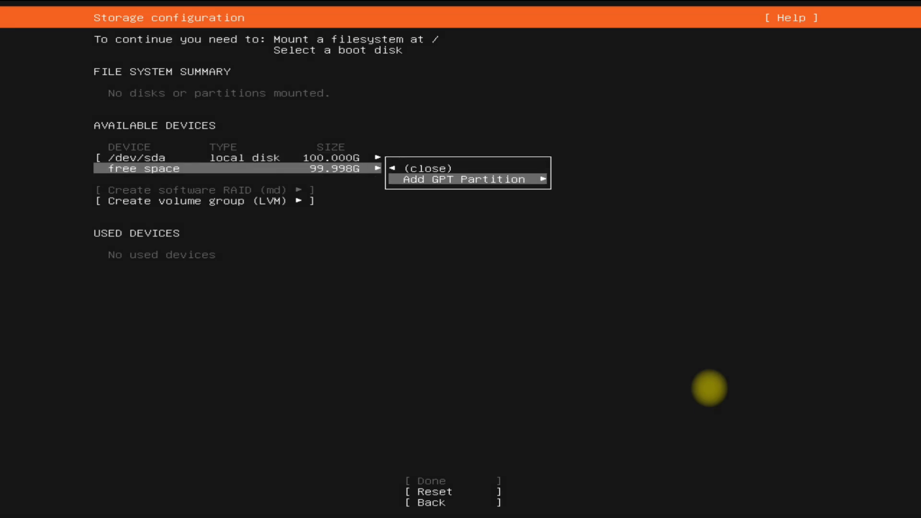
pyautogui.click(463, 181)
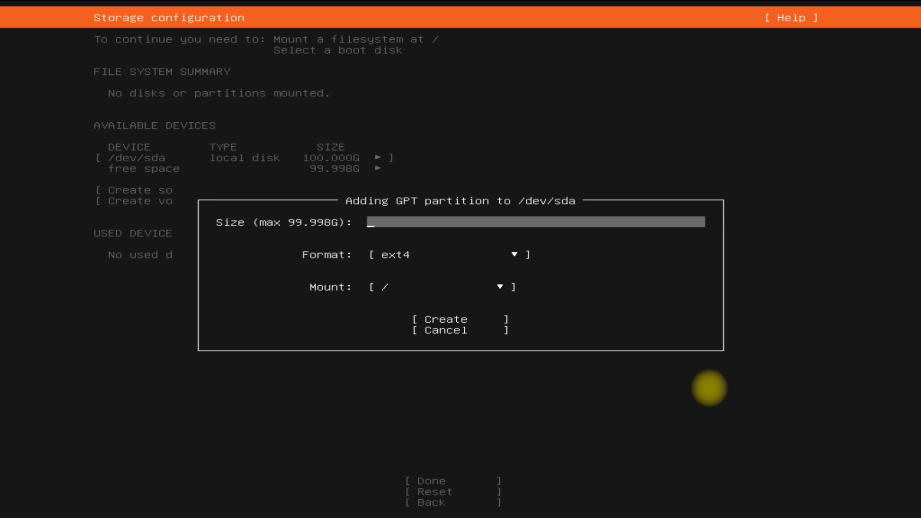
pyautogui.write('512M')
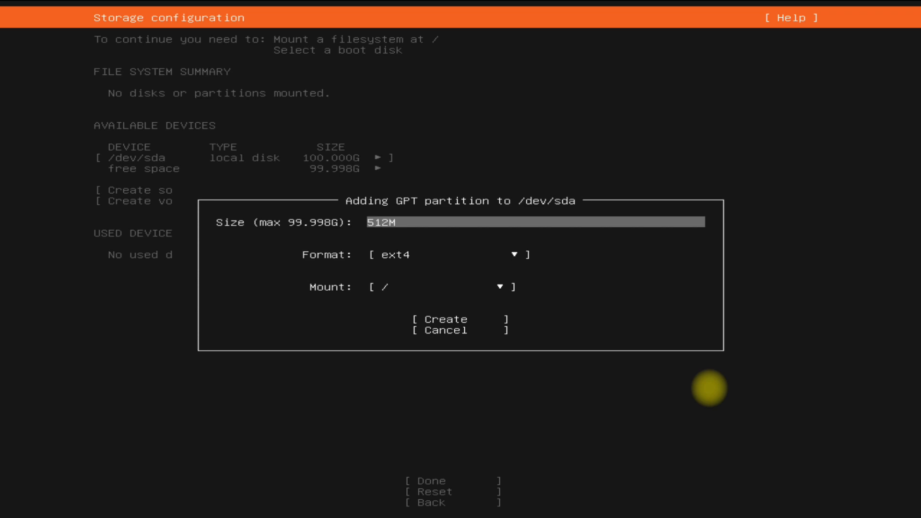
pyautogui.click(438, 254)
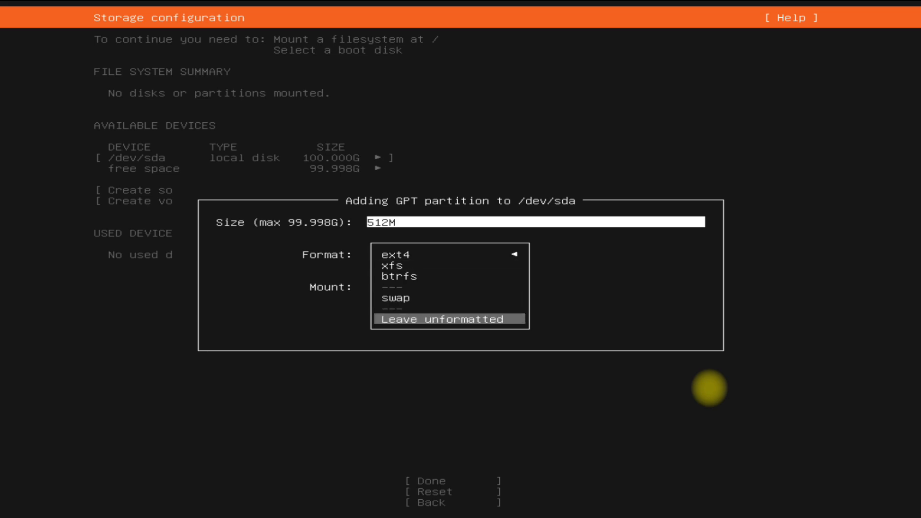
pyautogui.click(446, 319)
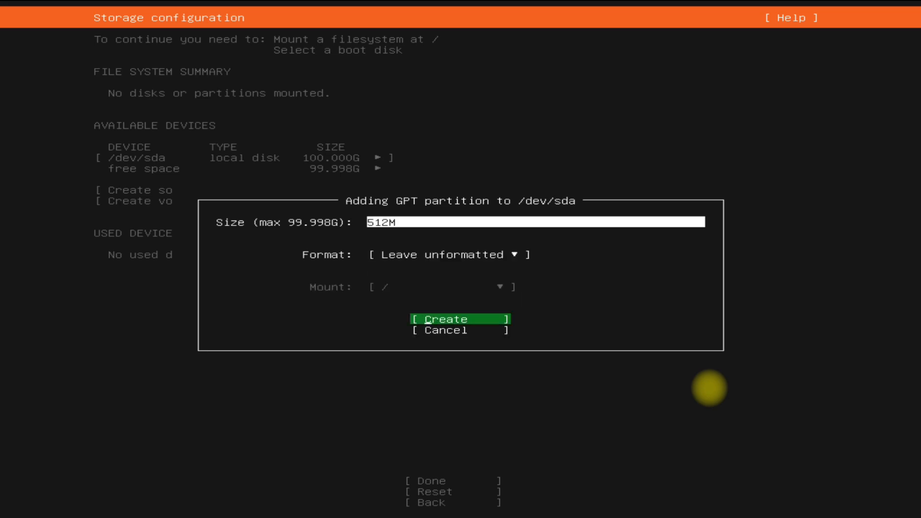
pyautogui.click(447, 319)
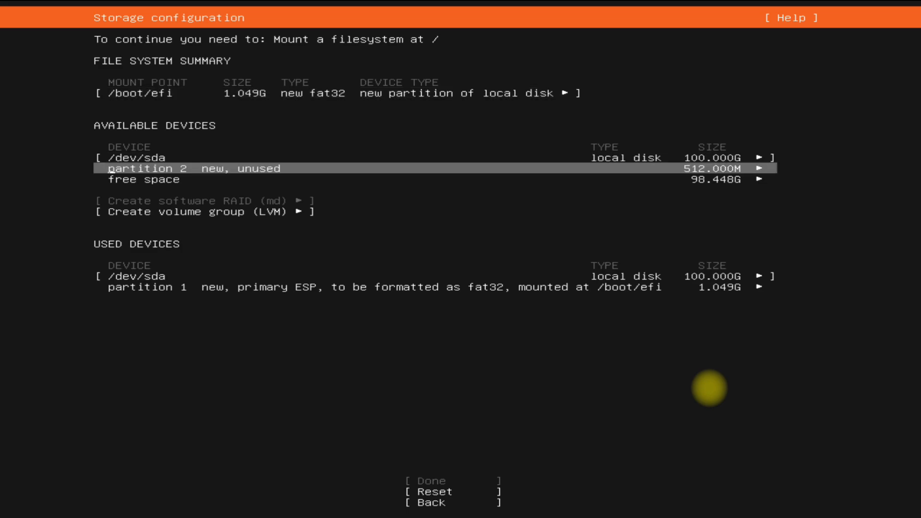
# Step: Create an 8G swap GPT partition from /dev/sda's remaining free space
pyautogui.click(765, 180)
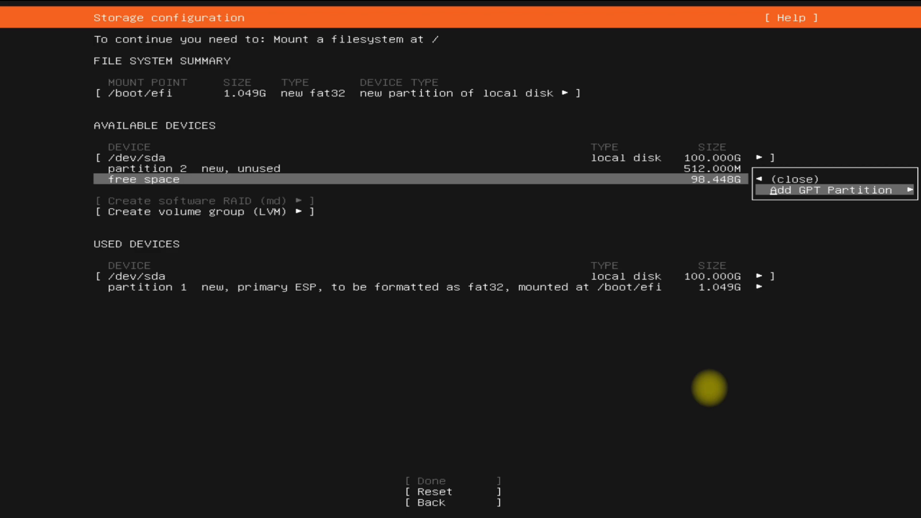
pyautogui.click(811, 190)
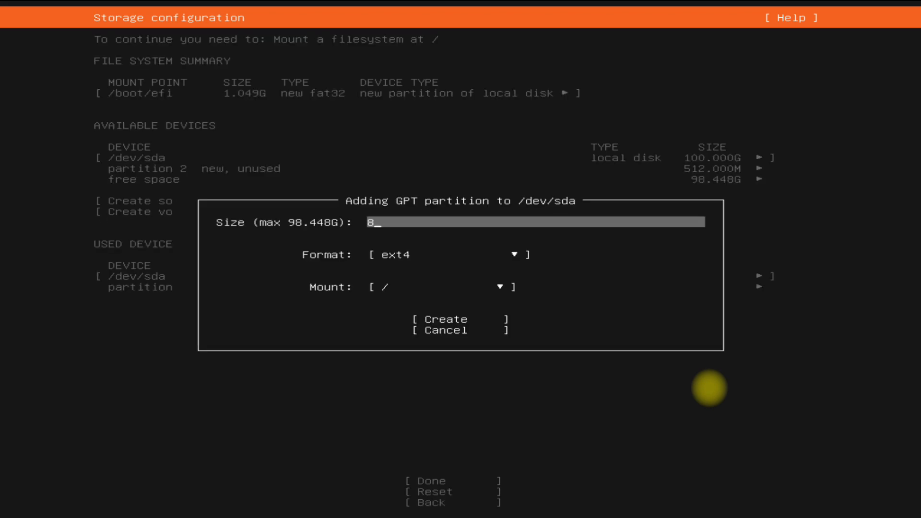
pyautogui.write('192')
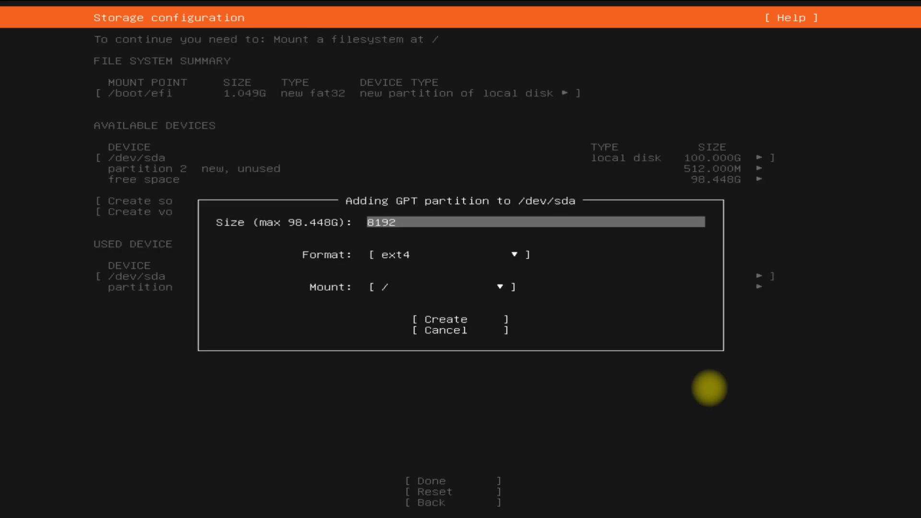
pyautogui.write('G')
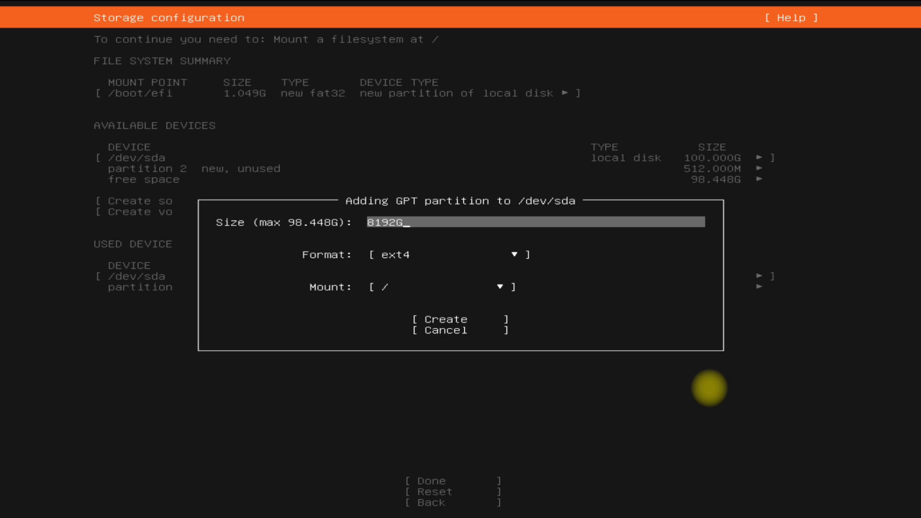
pyautogui.press('BackSpace')
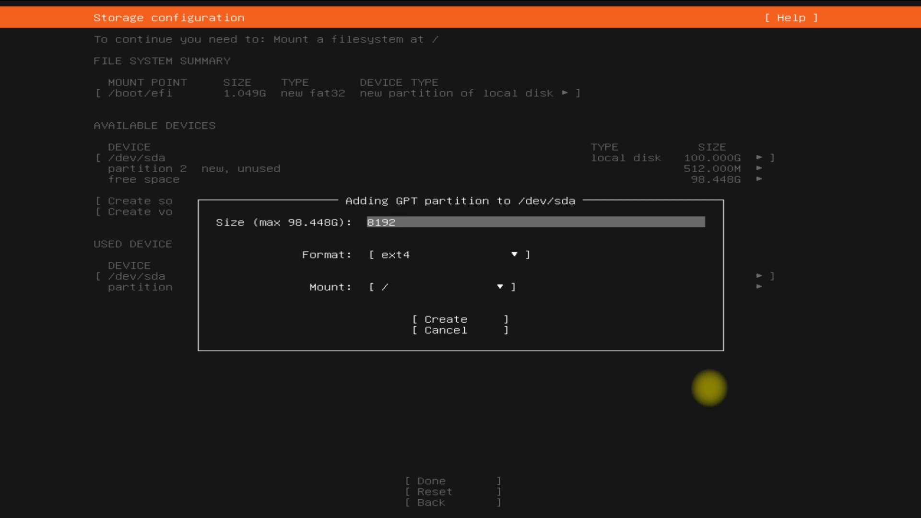
pyautogui.click(441, 255)
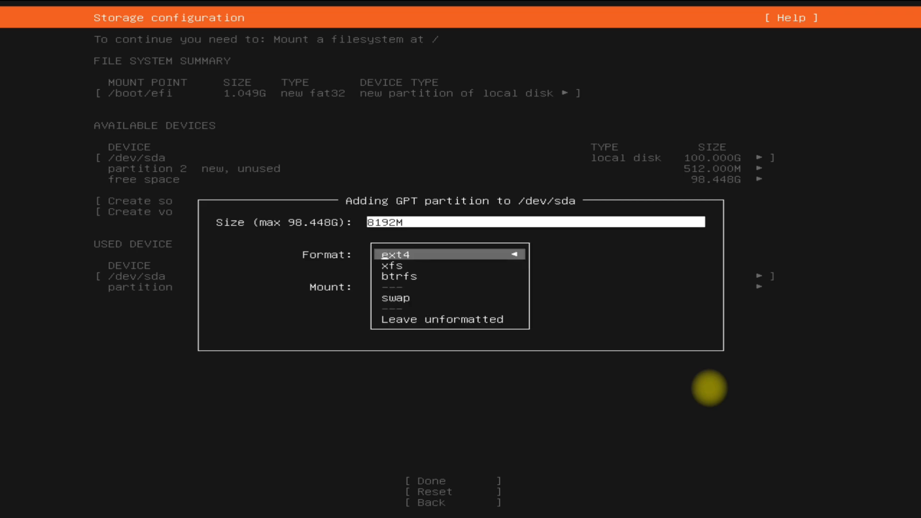
pyautogui.click(396, 298)
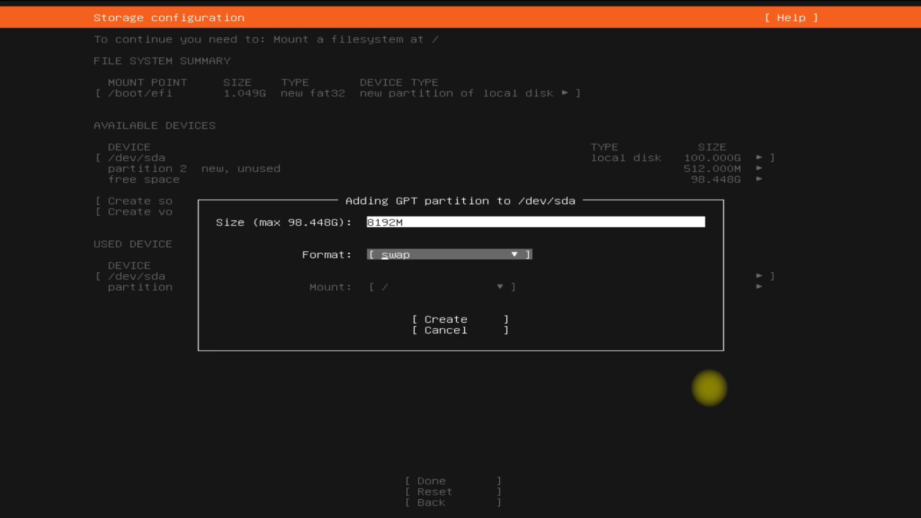
pyautogui.click(442, 319)
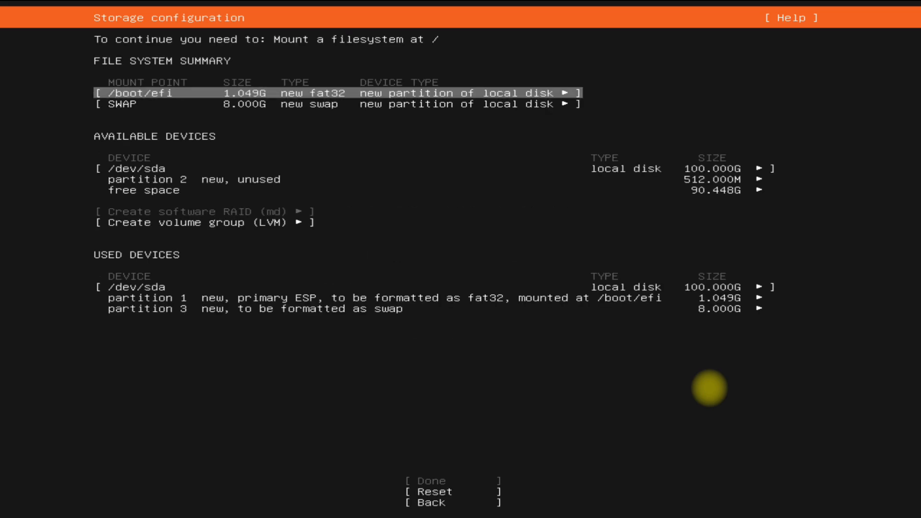
# Step: Fill the remaining 90.448G free space with an ext4 partition mounted at /
pyautogui.press('Down')
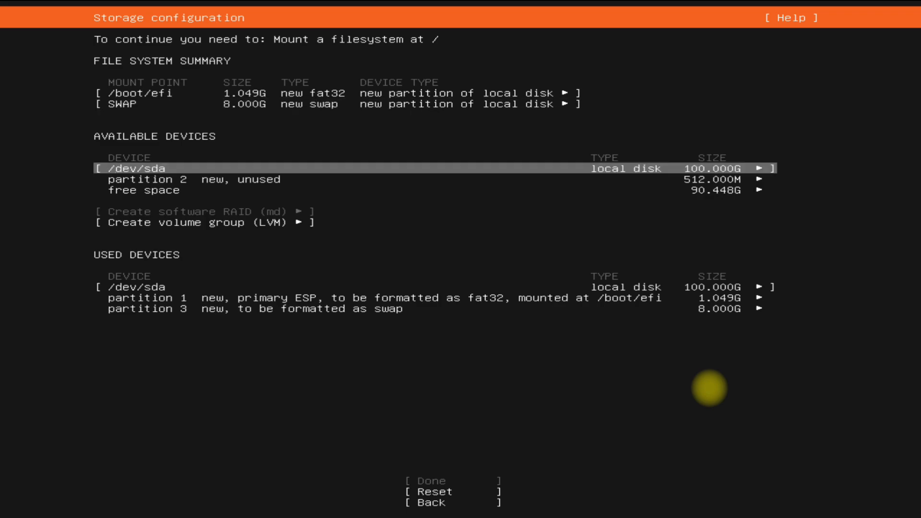
pyautogui.click(756, 190)
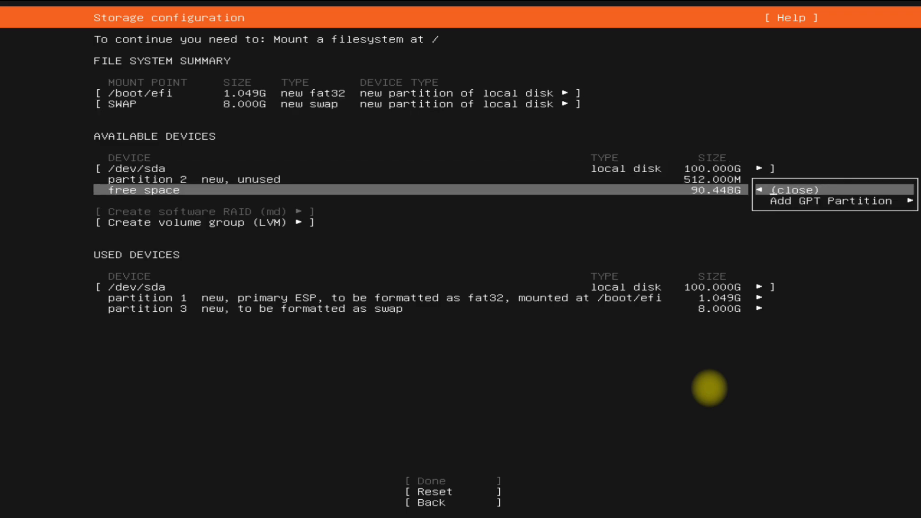
pyautogui.click(826, 201)
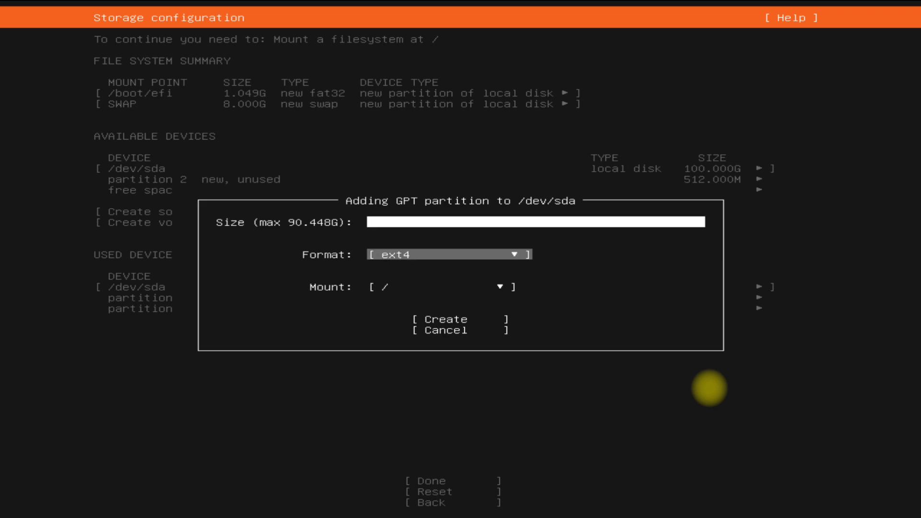
pyautogui.click(447, 254)
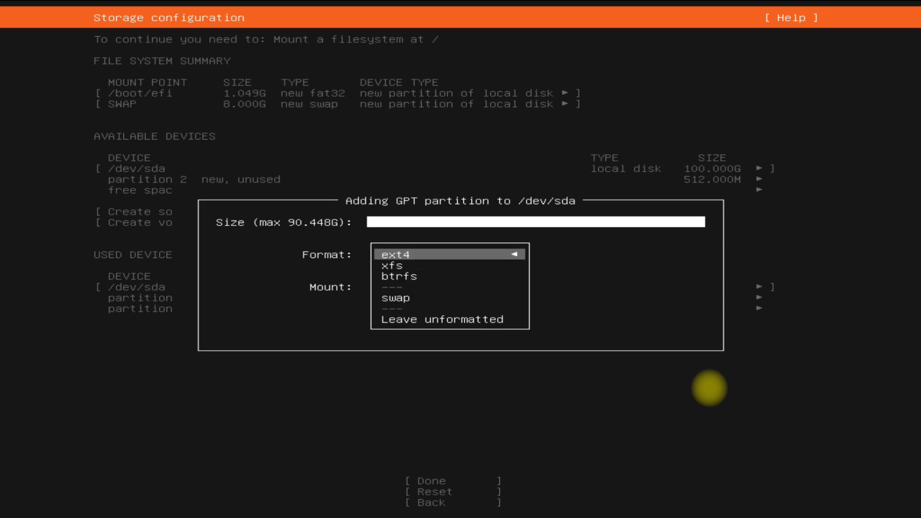
pyautogui.click(398, 254)
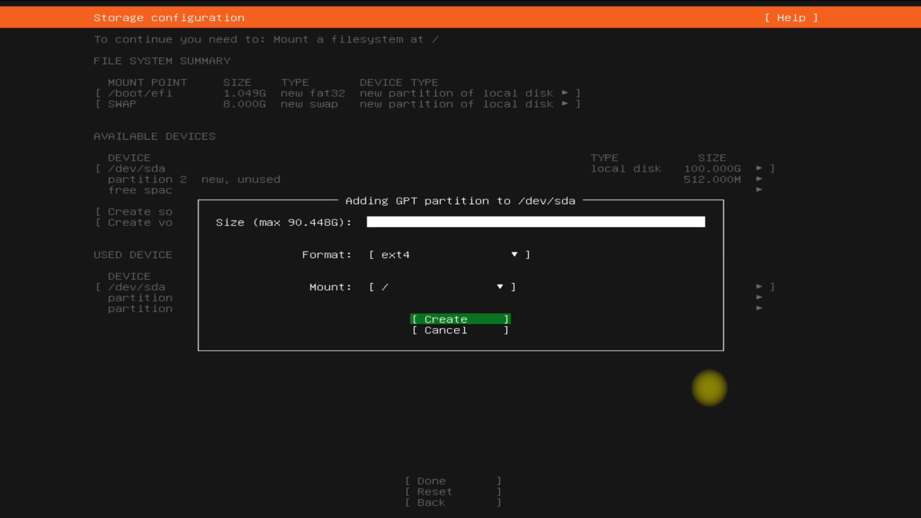
pyautogui.click(443, 319)
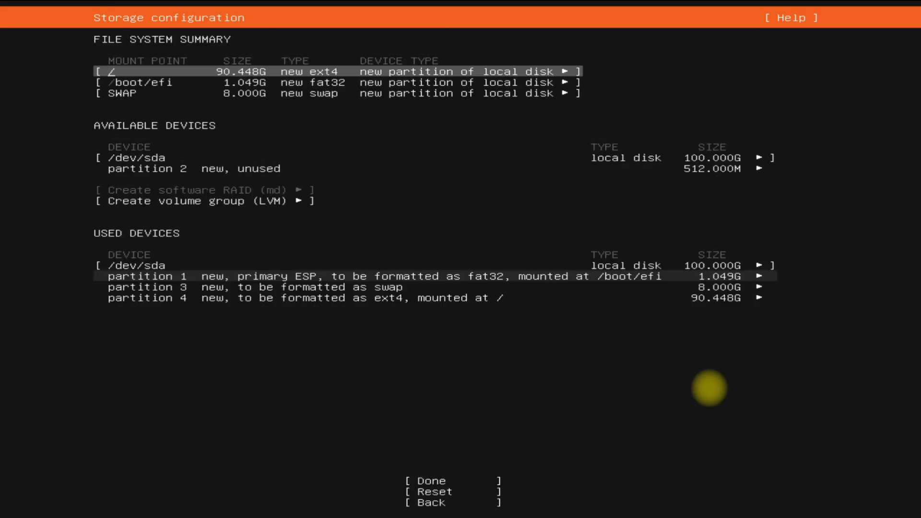
pyautogui.moveTo(429, 480)
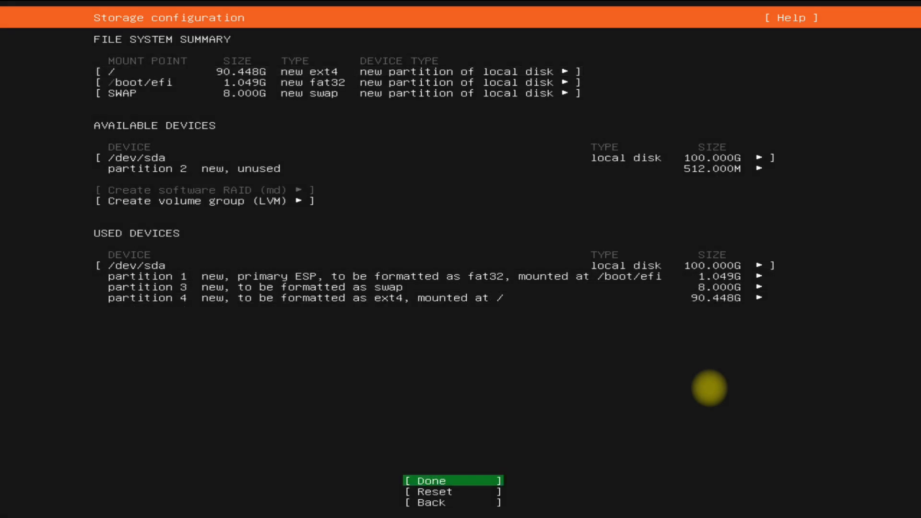
# Step: Finish the storage layout and continue past the destructive-action warning
pyautogui.click(432, 481)
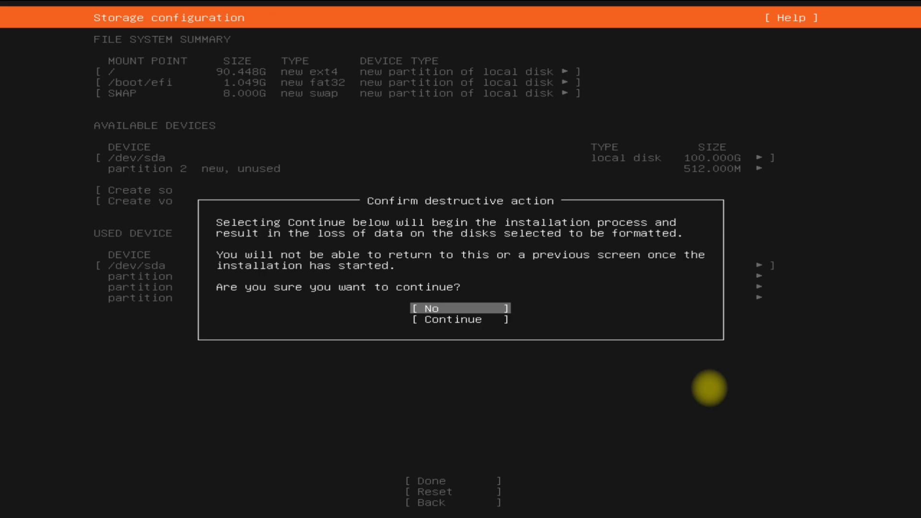
pyautogui.click(447, 320)
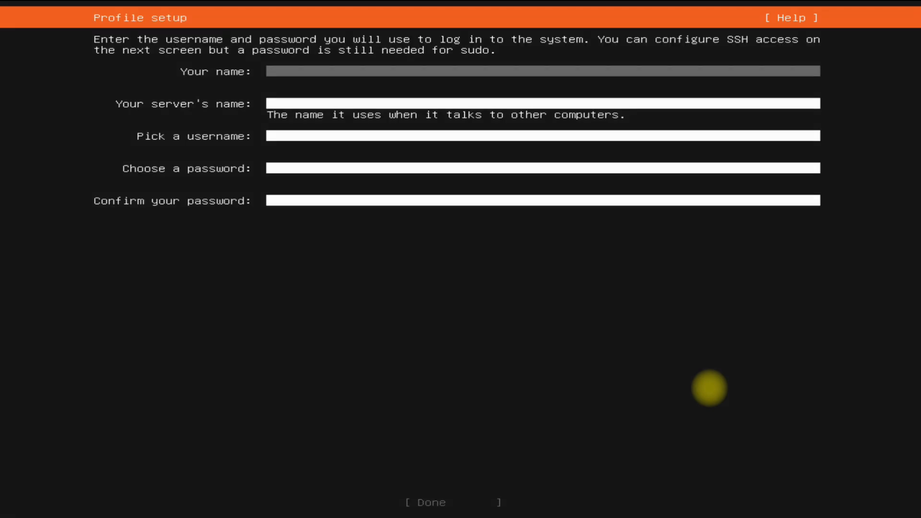
# Step: Fill Profile setup with name techsolutionz, server name jammy-server, username and password, then submit
pyautogui.write('tech')
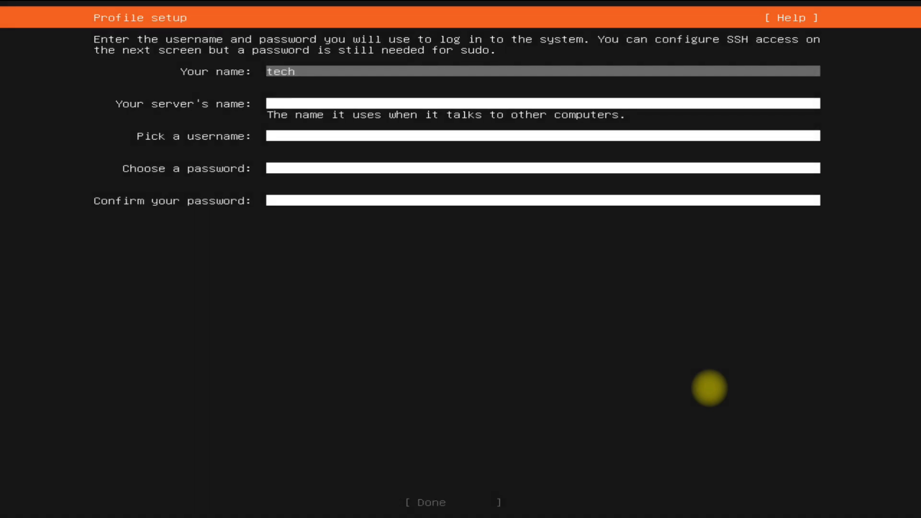
pyautogui.write('solutionz')
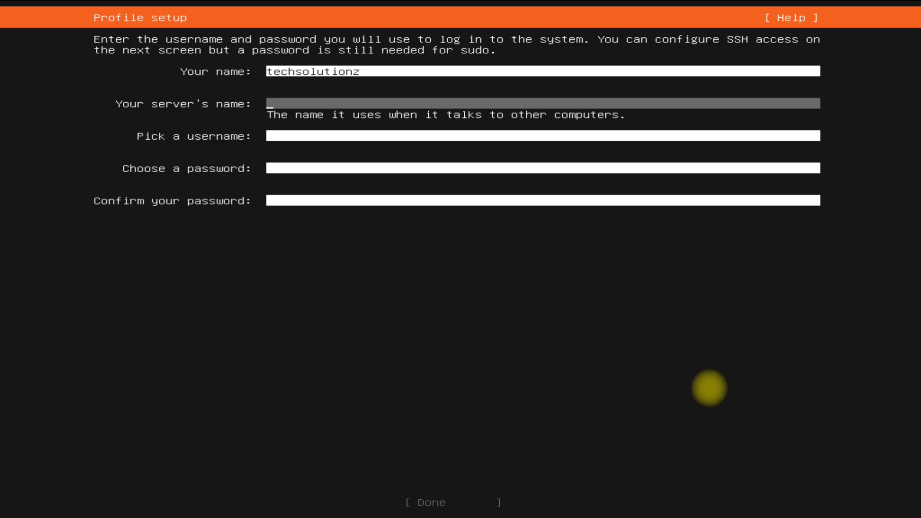
pyautogui.write('ja')
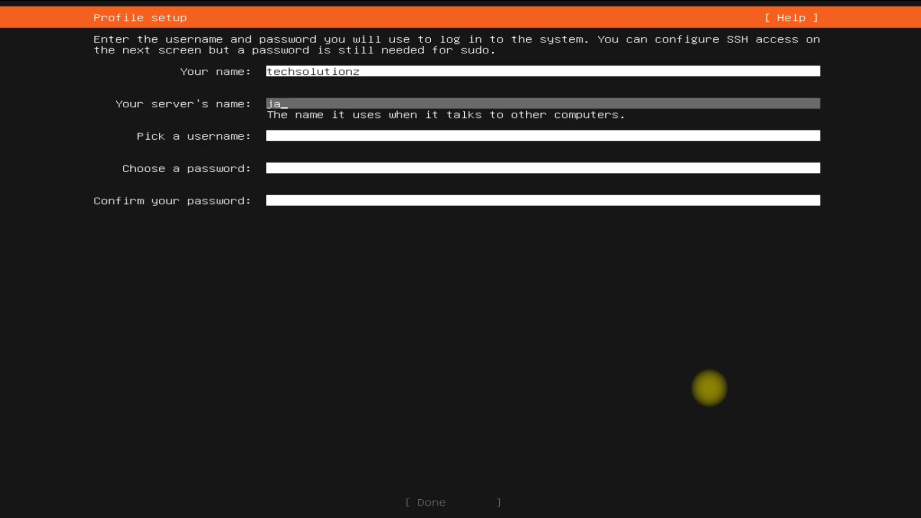
pyautogui.write('mmy-')
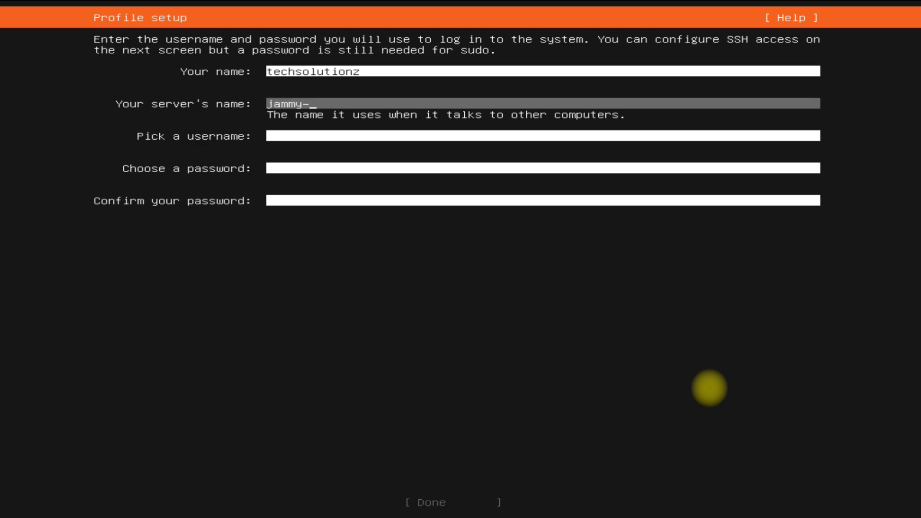
pyautogui.write('server')
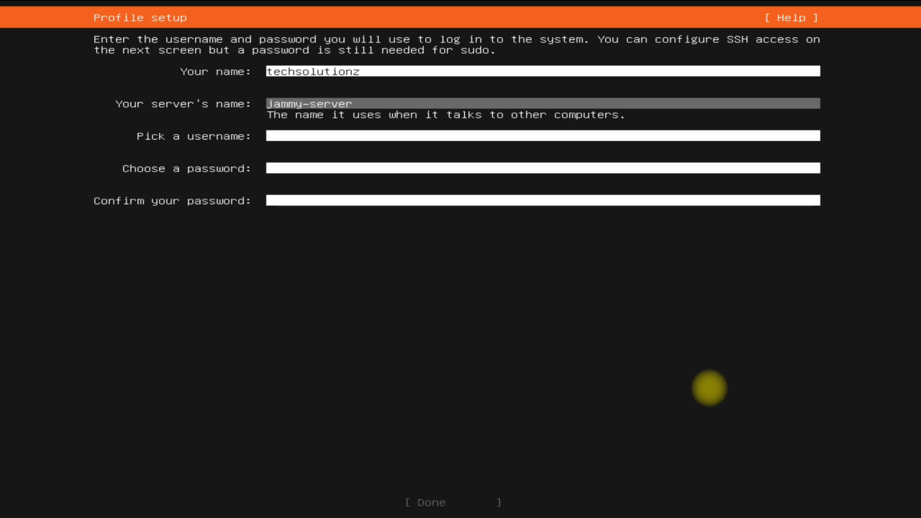
pyautogui.write('techsolutionz')
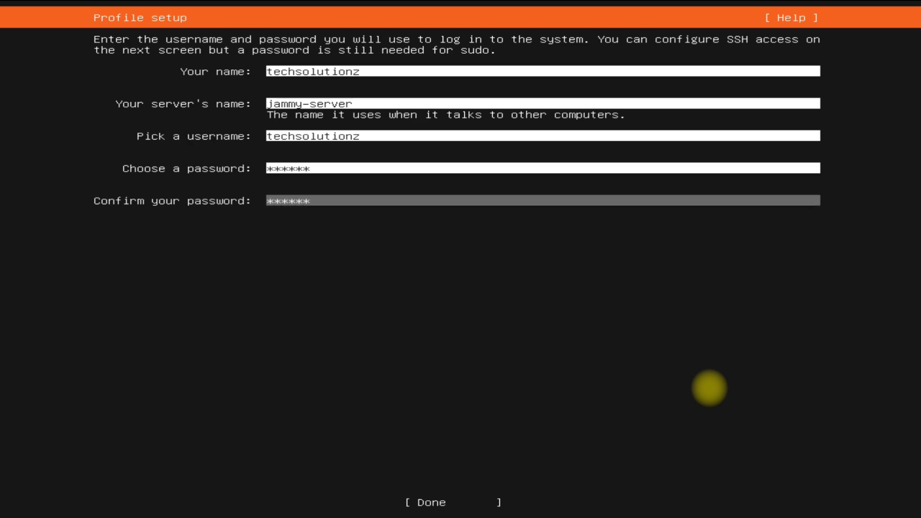
pyautogui.click(453, 502)
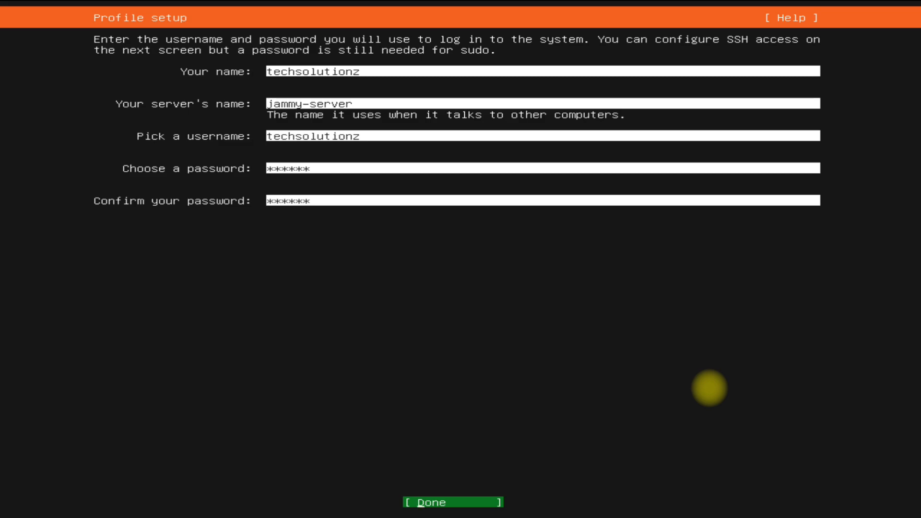
pyautogui.click(452, 502)
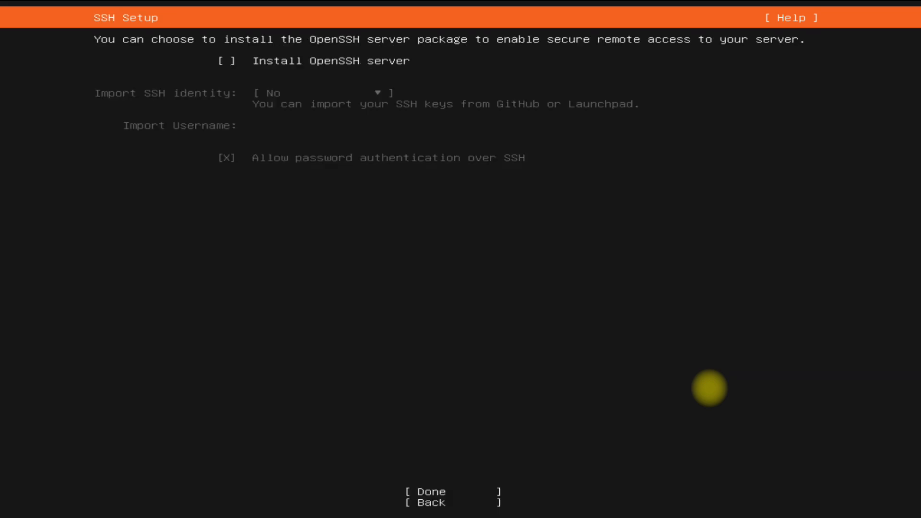
# Step: Enable Install OpenSSH server and let the installation run to completion
pyautogui.click(227, 61)
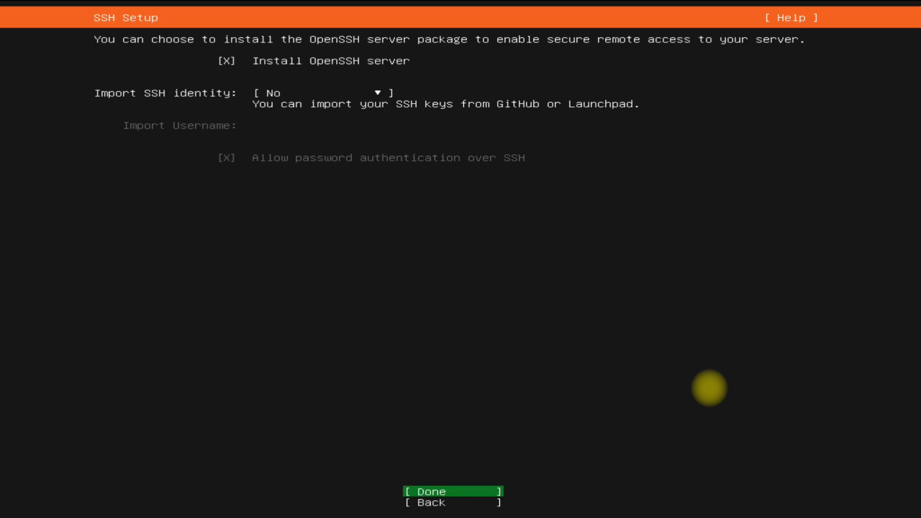
pyautogui.click(429, 491)
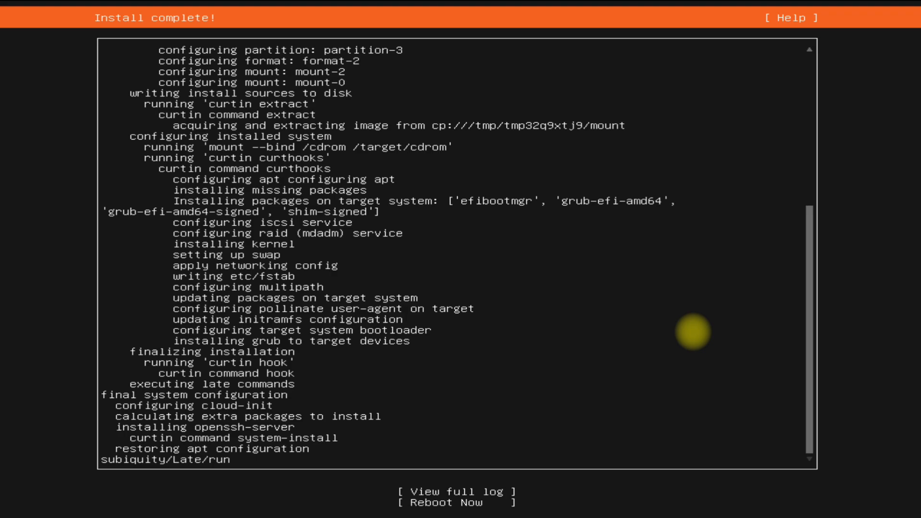
# Step: Choose Reboot Now so the installed Ubuntu Server boots and finishes its startup services
pyautogui.click(457, 502)
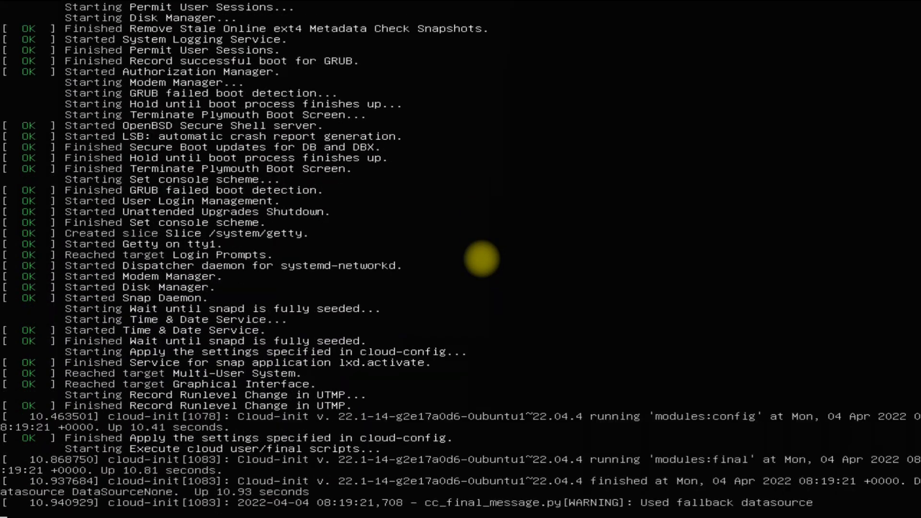
# Step: Log in at the jammy-server prompt and run lsb_release -cs, which reports jammy
pyautogui.write('tec')
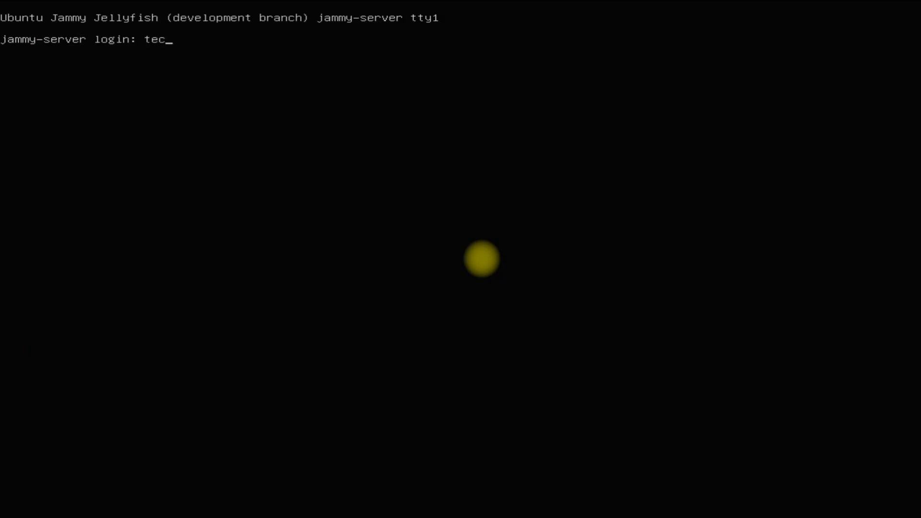
pyautogui.write('hsolutionz')
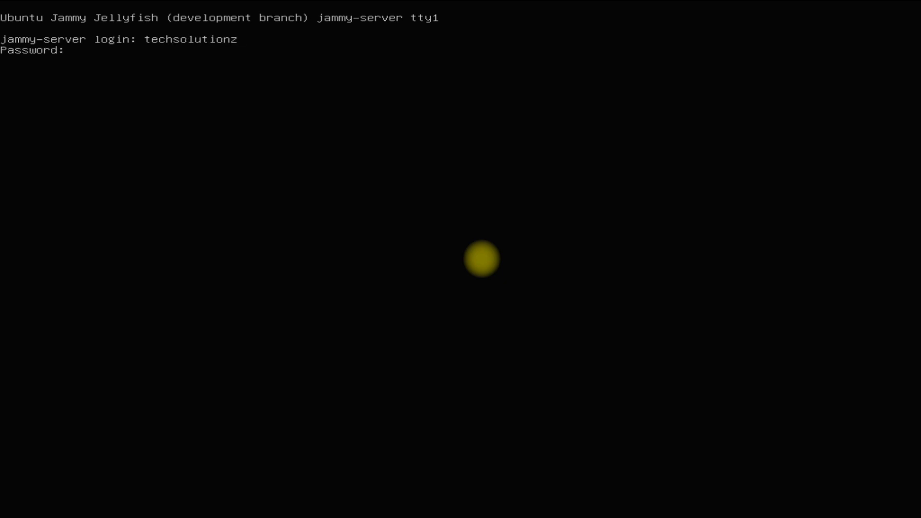
pyautogui.press('Return')
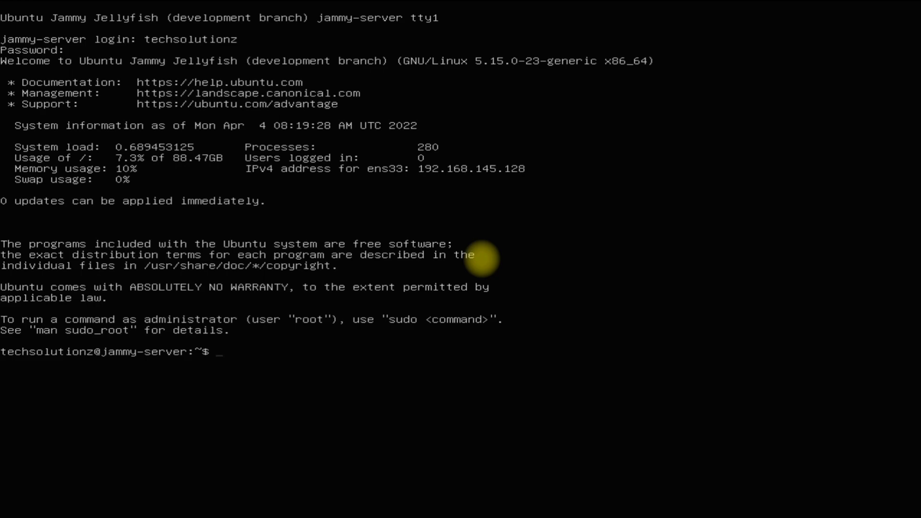
pyautogui.write('ce')
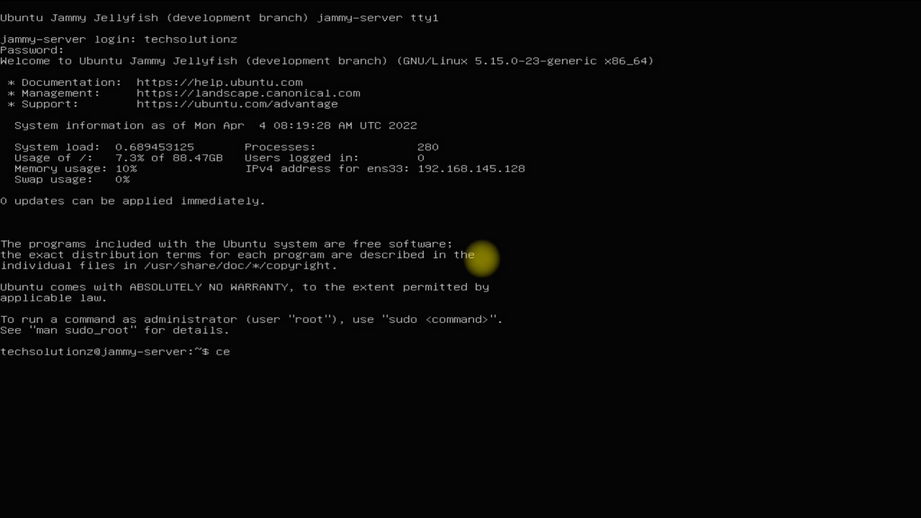
pyautogui.write('lsb_release -cs')
pyautogui.press('Return')
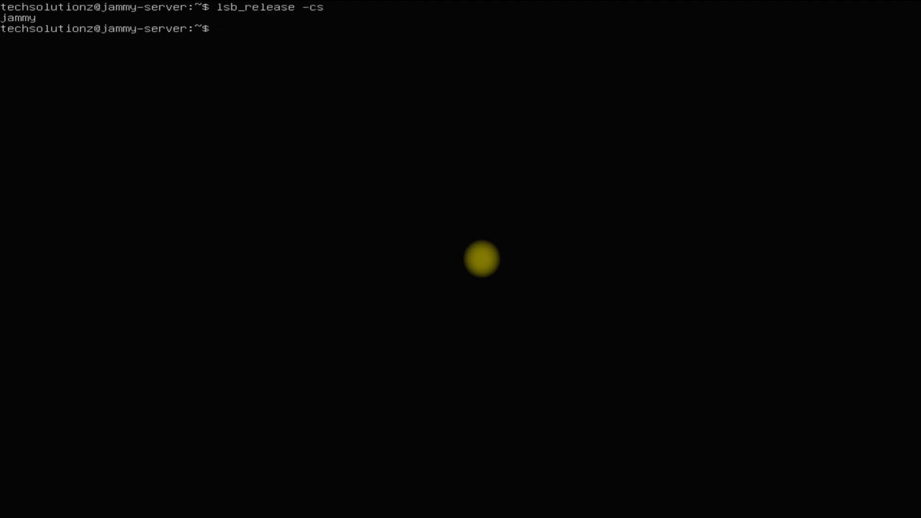
# Step: Run sudo apt update, which reports 137 upgradable packages, then clear the console
pyautogui.write('uname')
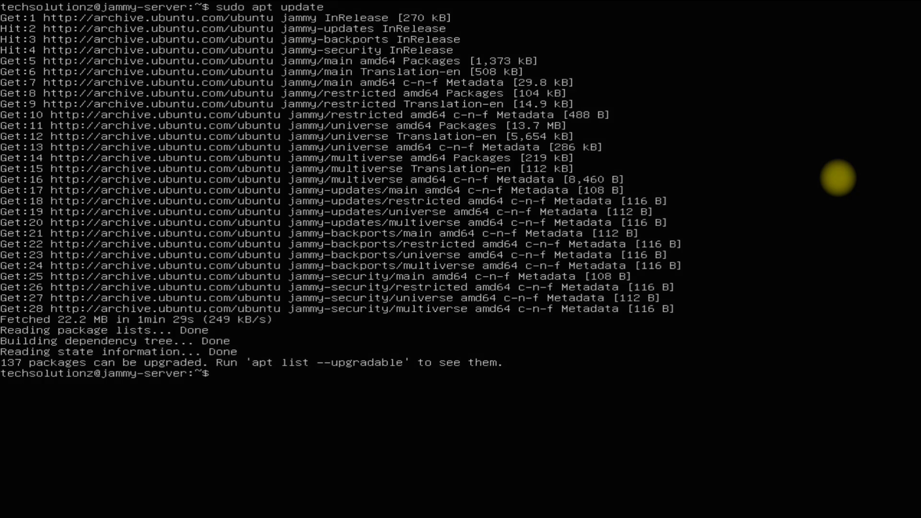
pyautogui.write('clea')
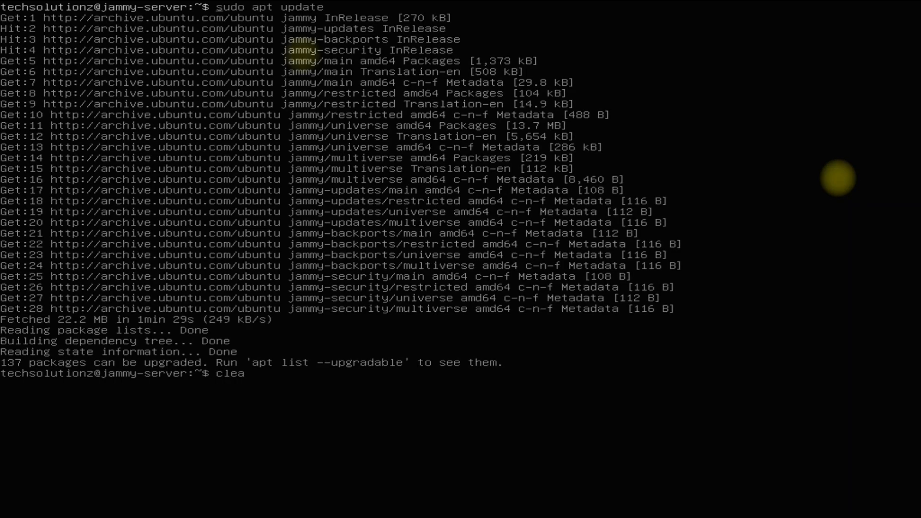
pyautogui.press('Return')
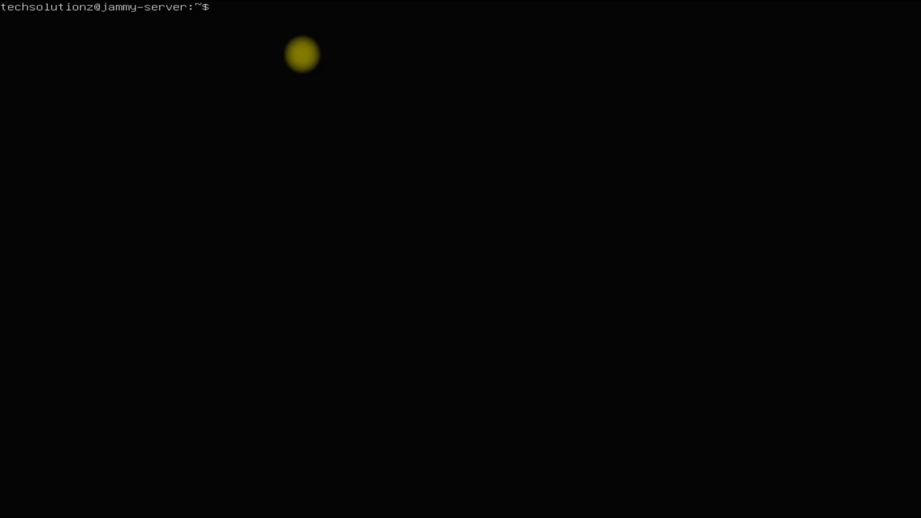